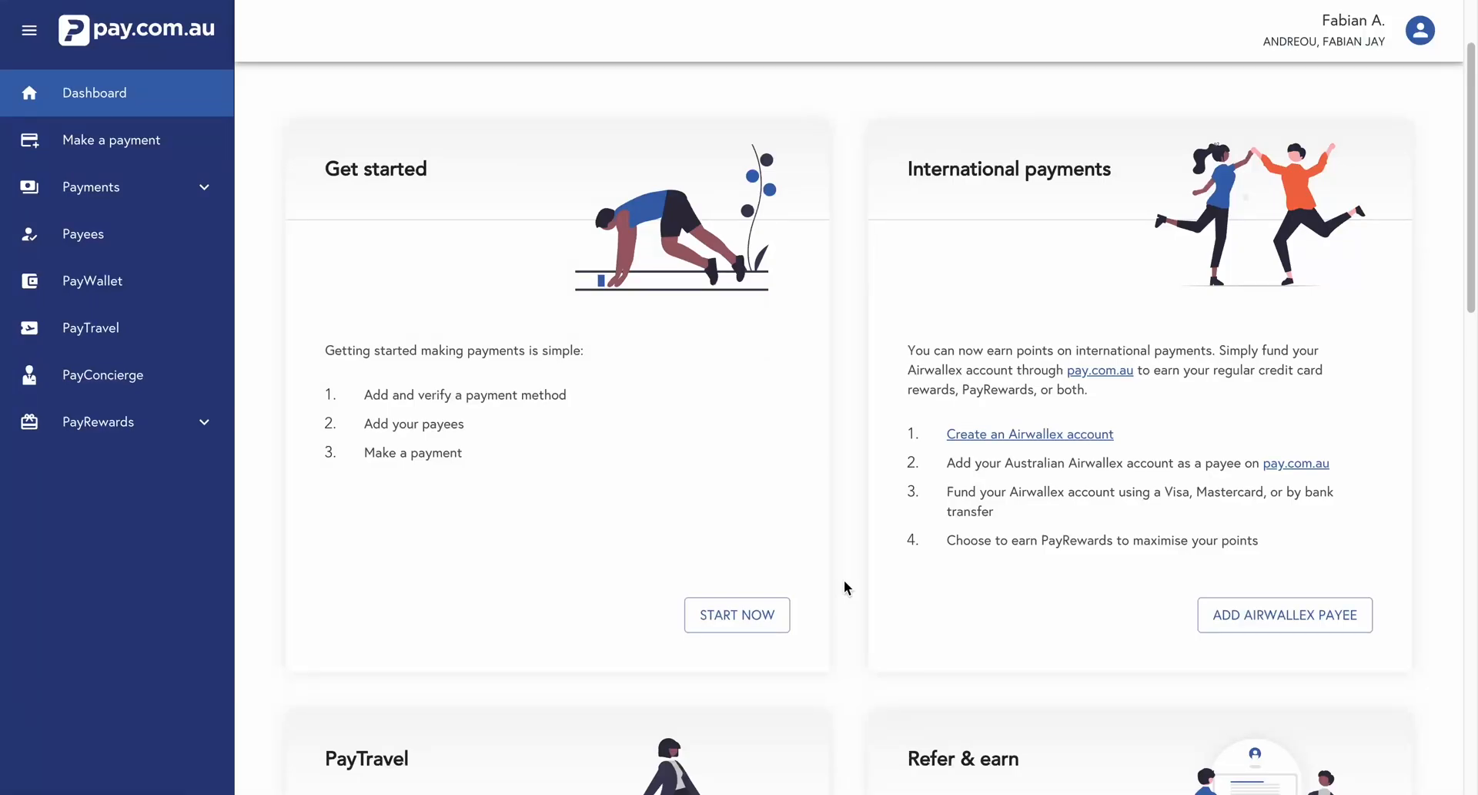
mouse_move(490, 342)
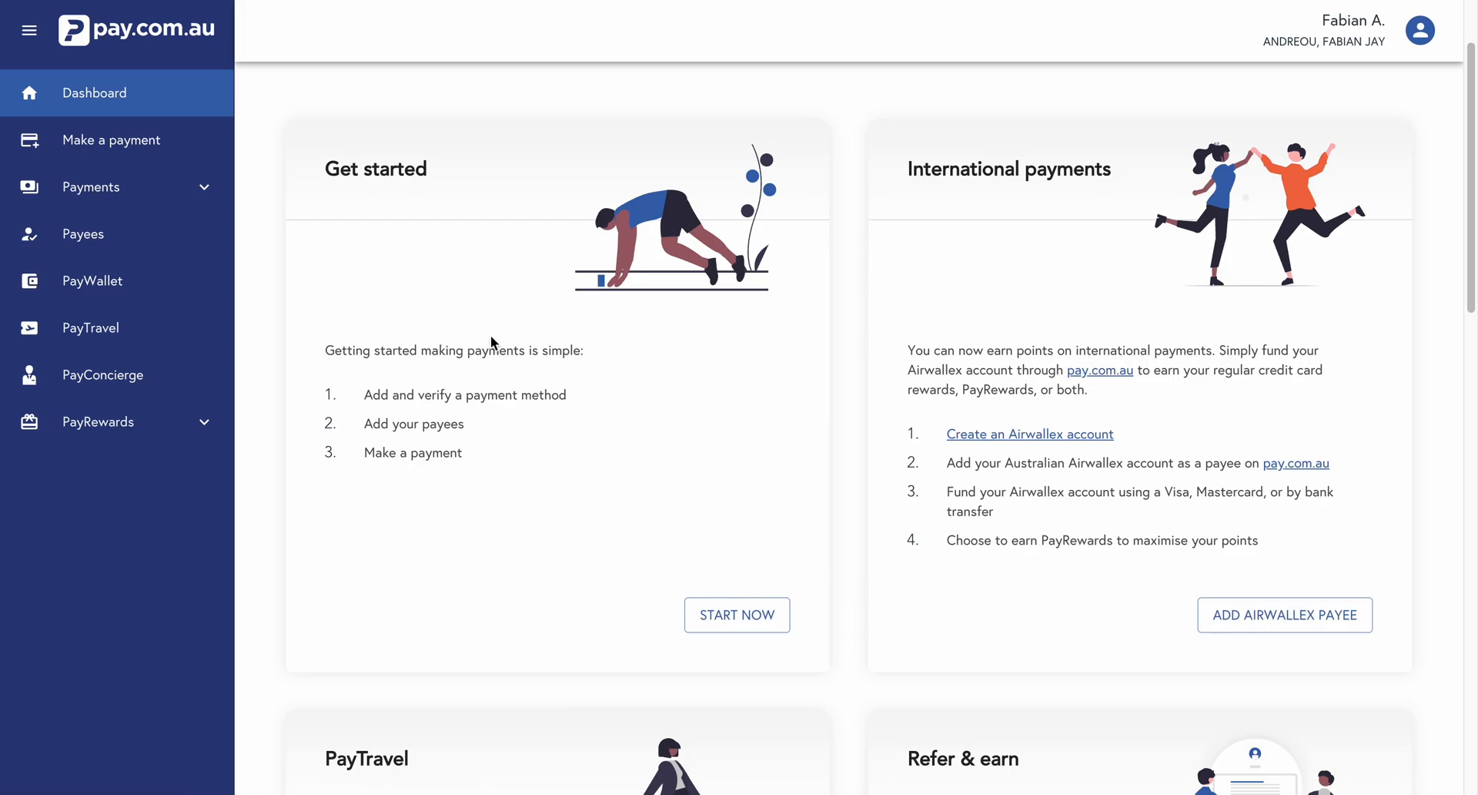
mouse_move(83, 234)
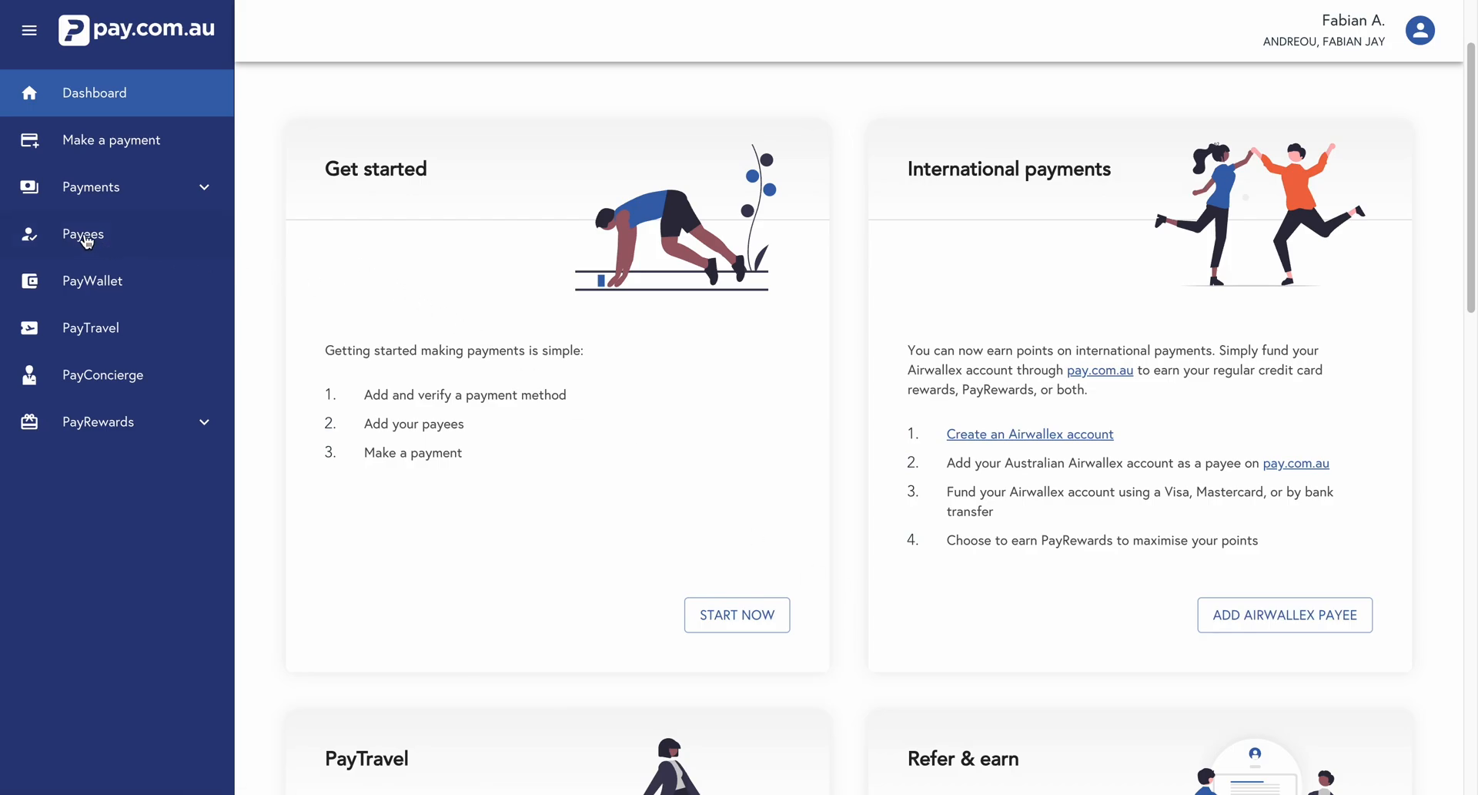
Open Payees and show the BPAY, bank account and payroll payee options
click(83, 234)
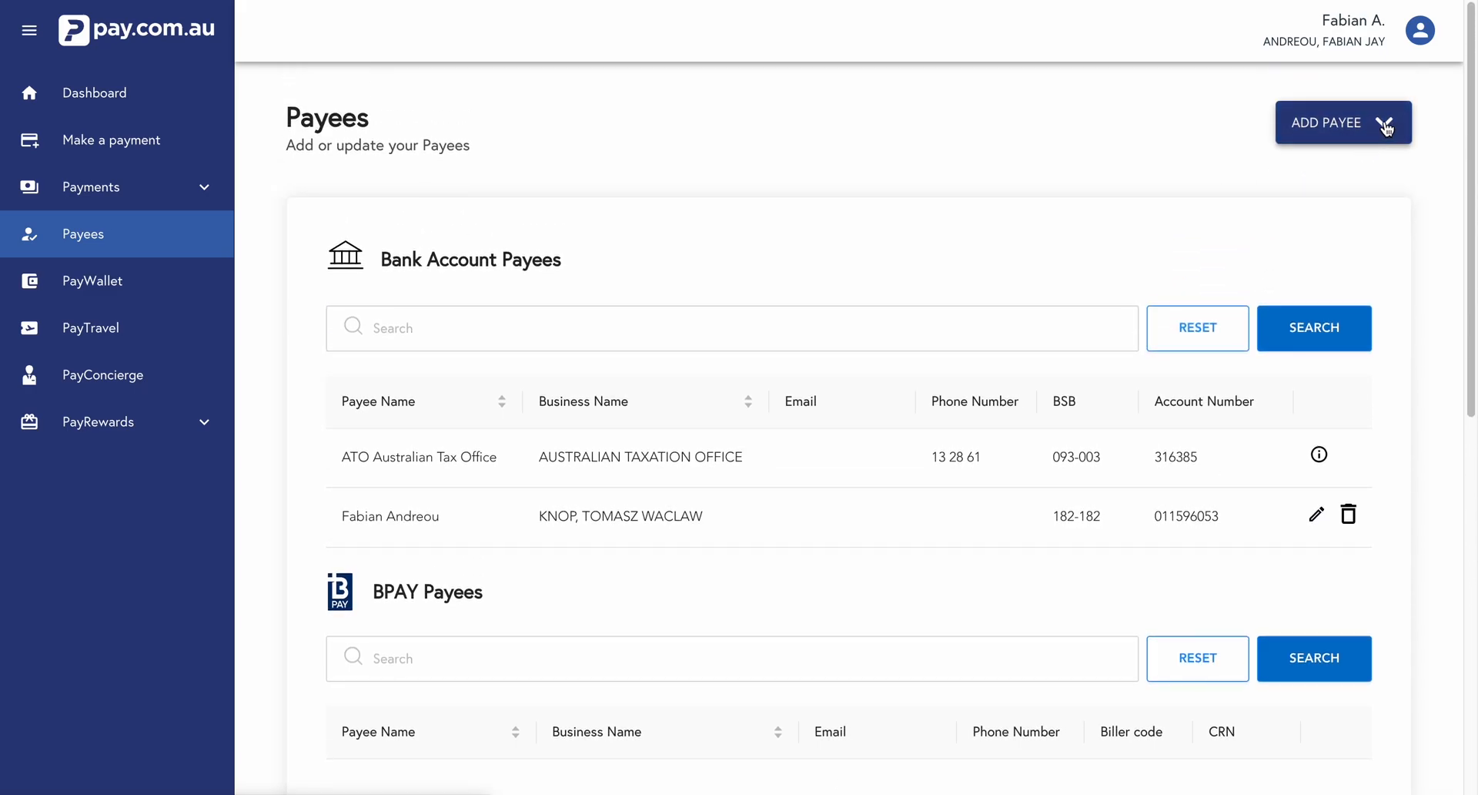
click(1343, 123)
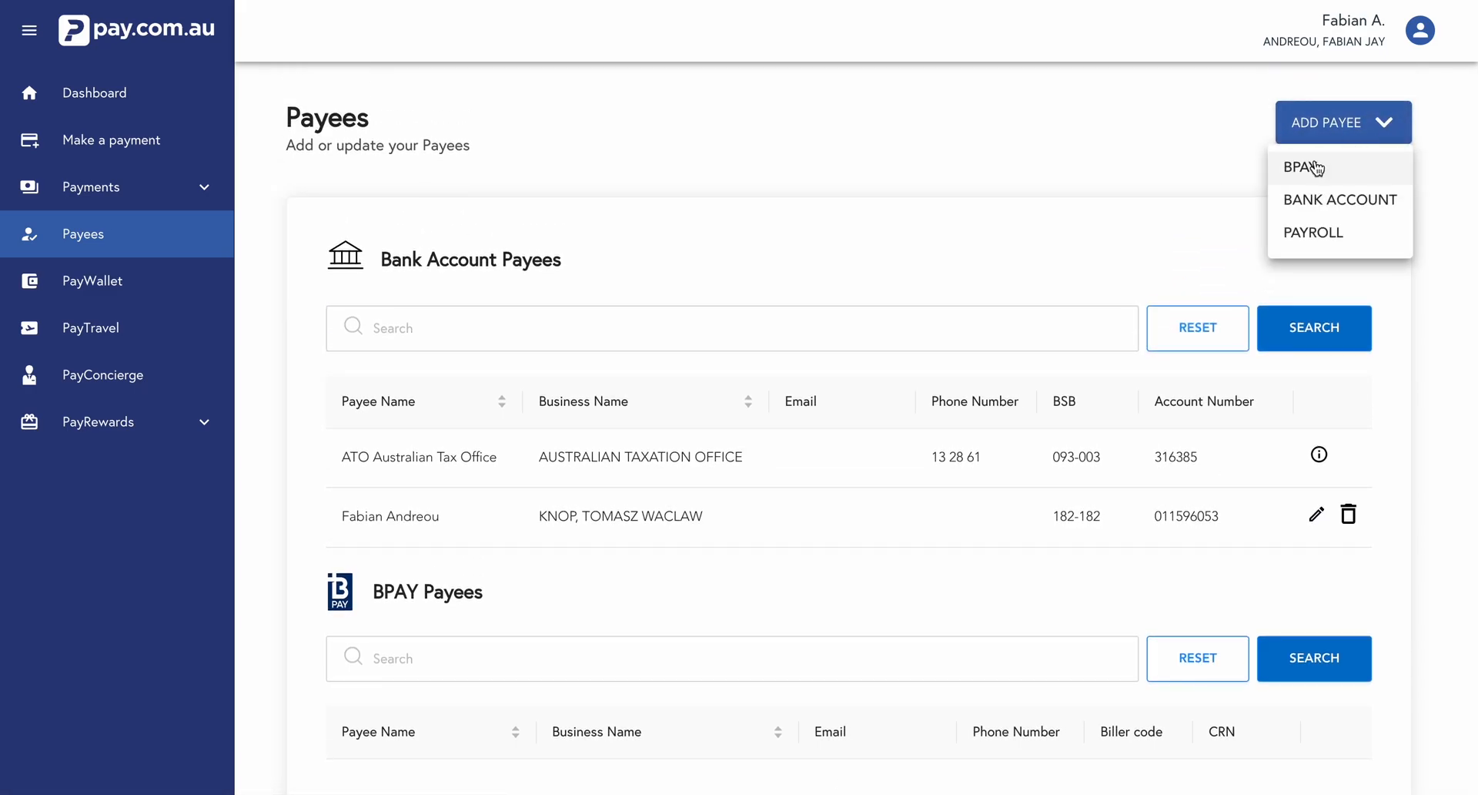
mouse_move(1312, 233)
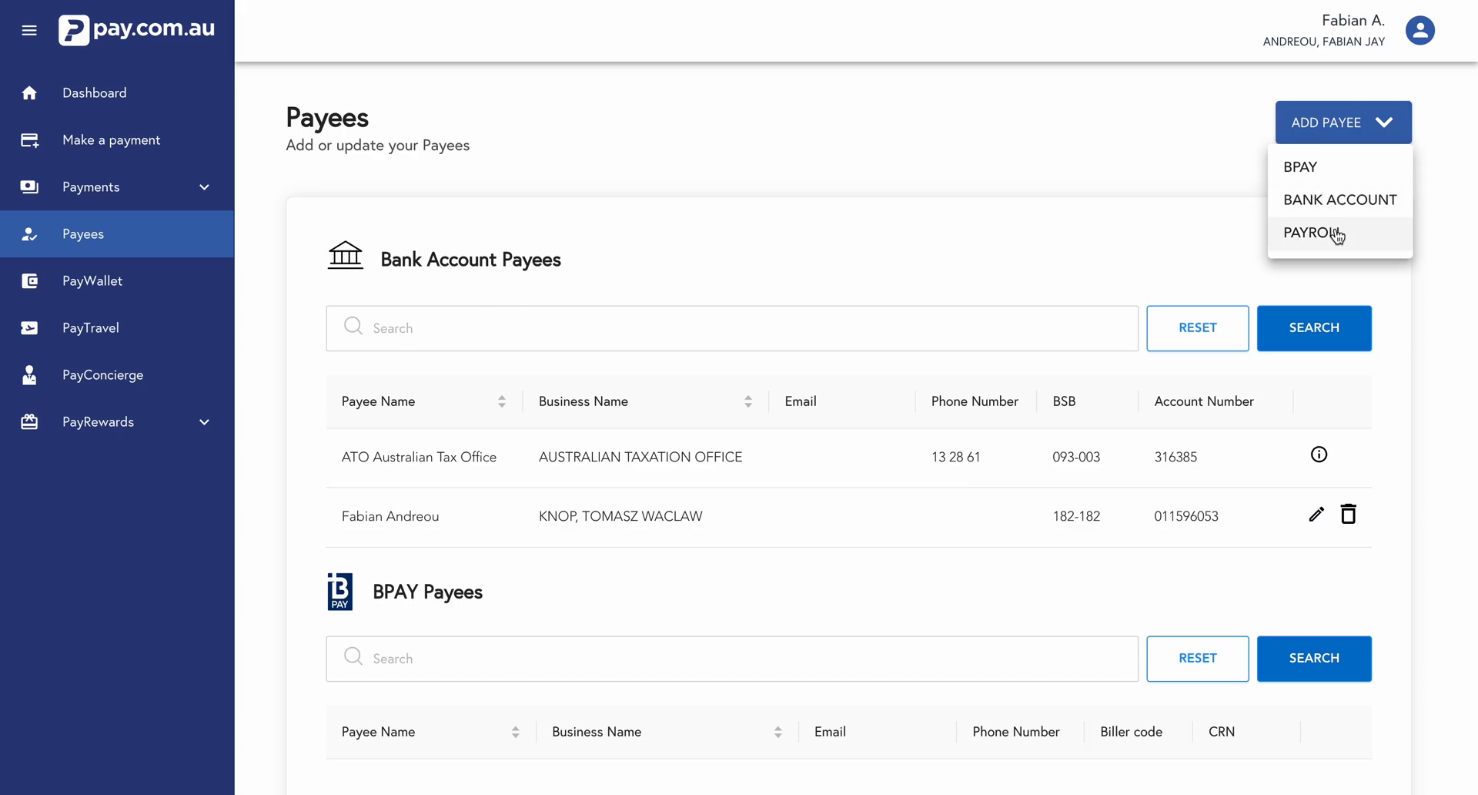
mouse_move(1303, 172)
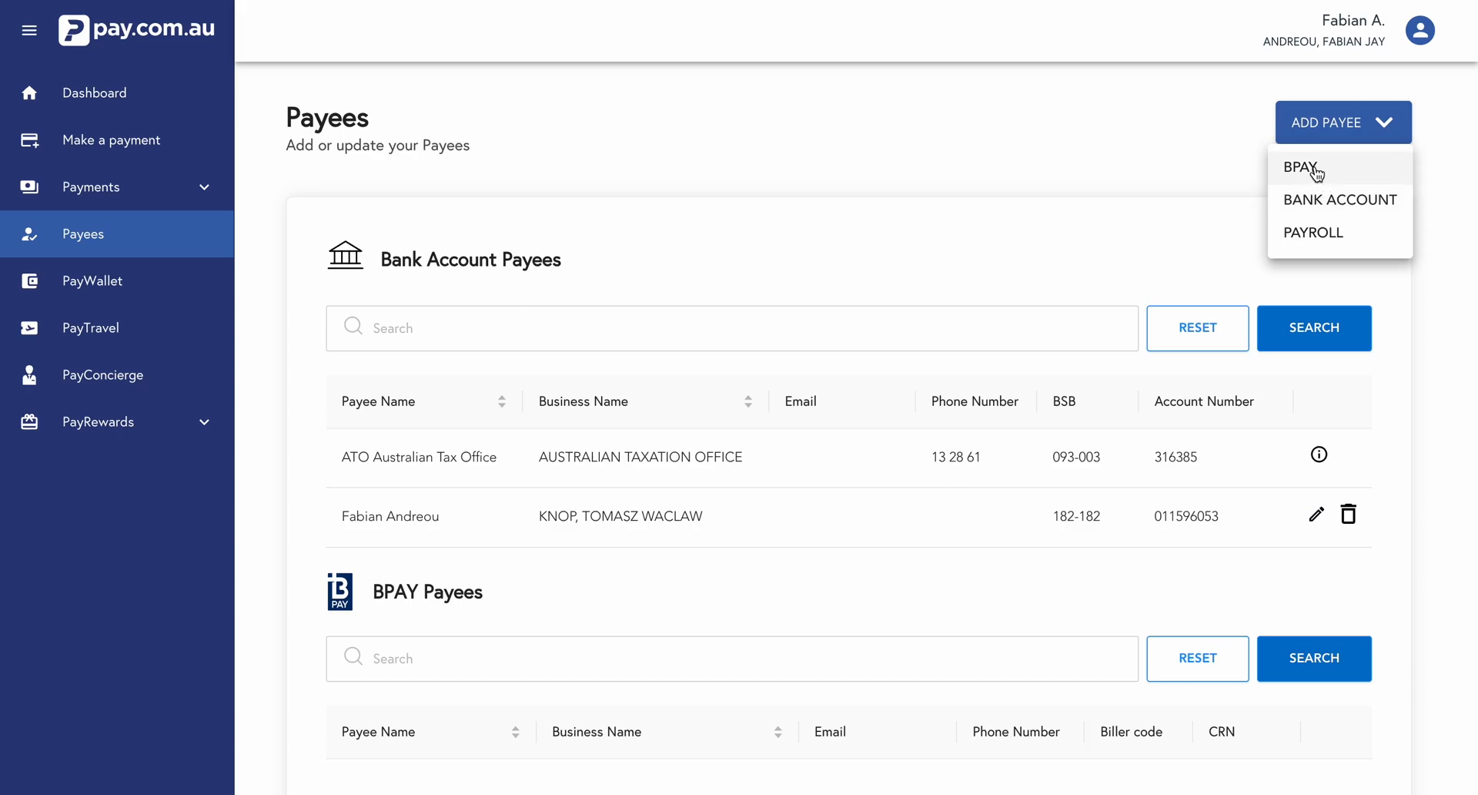
Start a BPAY payee named 'ATO - BAS' and search businesses for 'ato'
click(1301, 167)
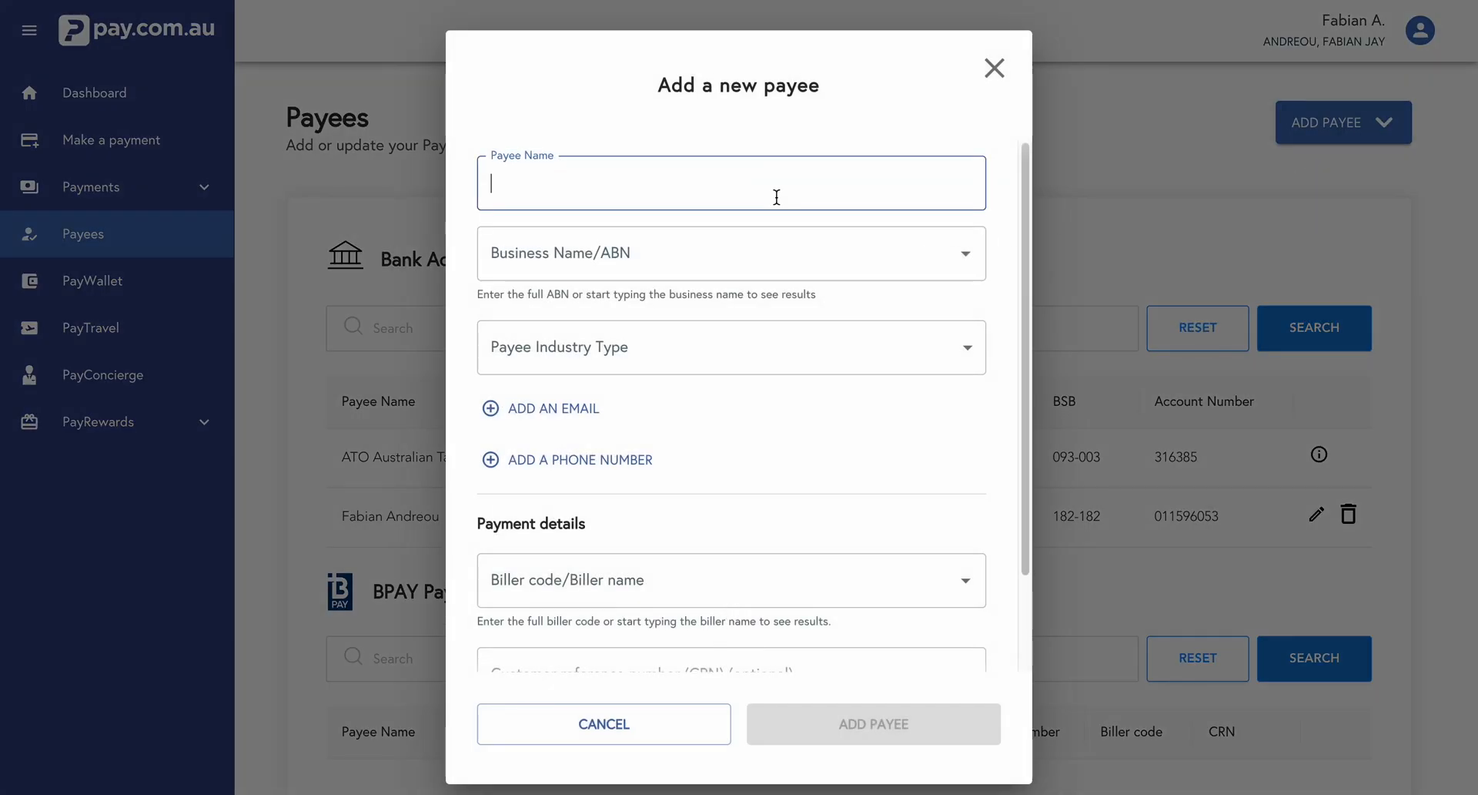
text(ATO)
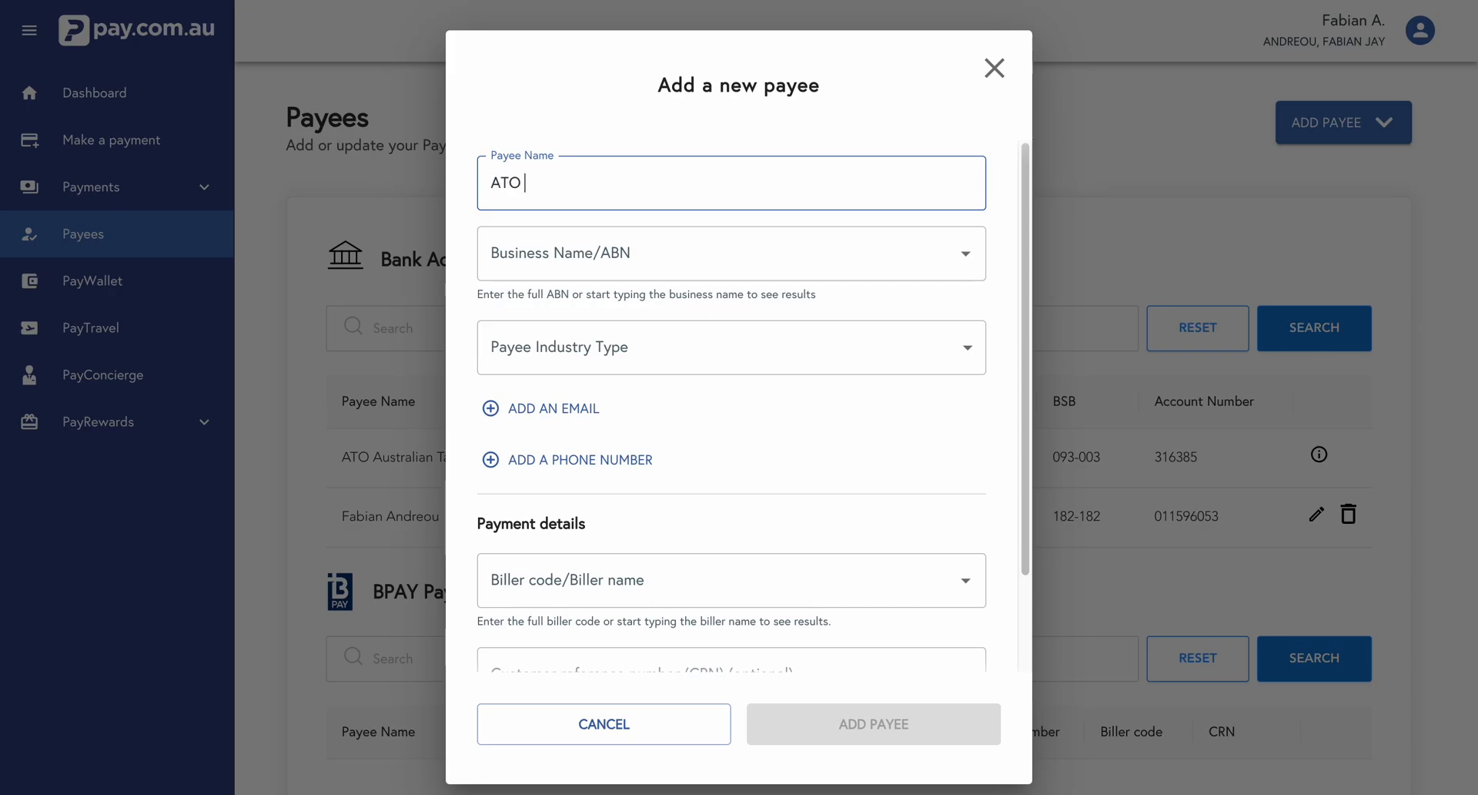
text(- BAS)
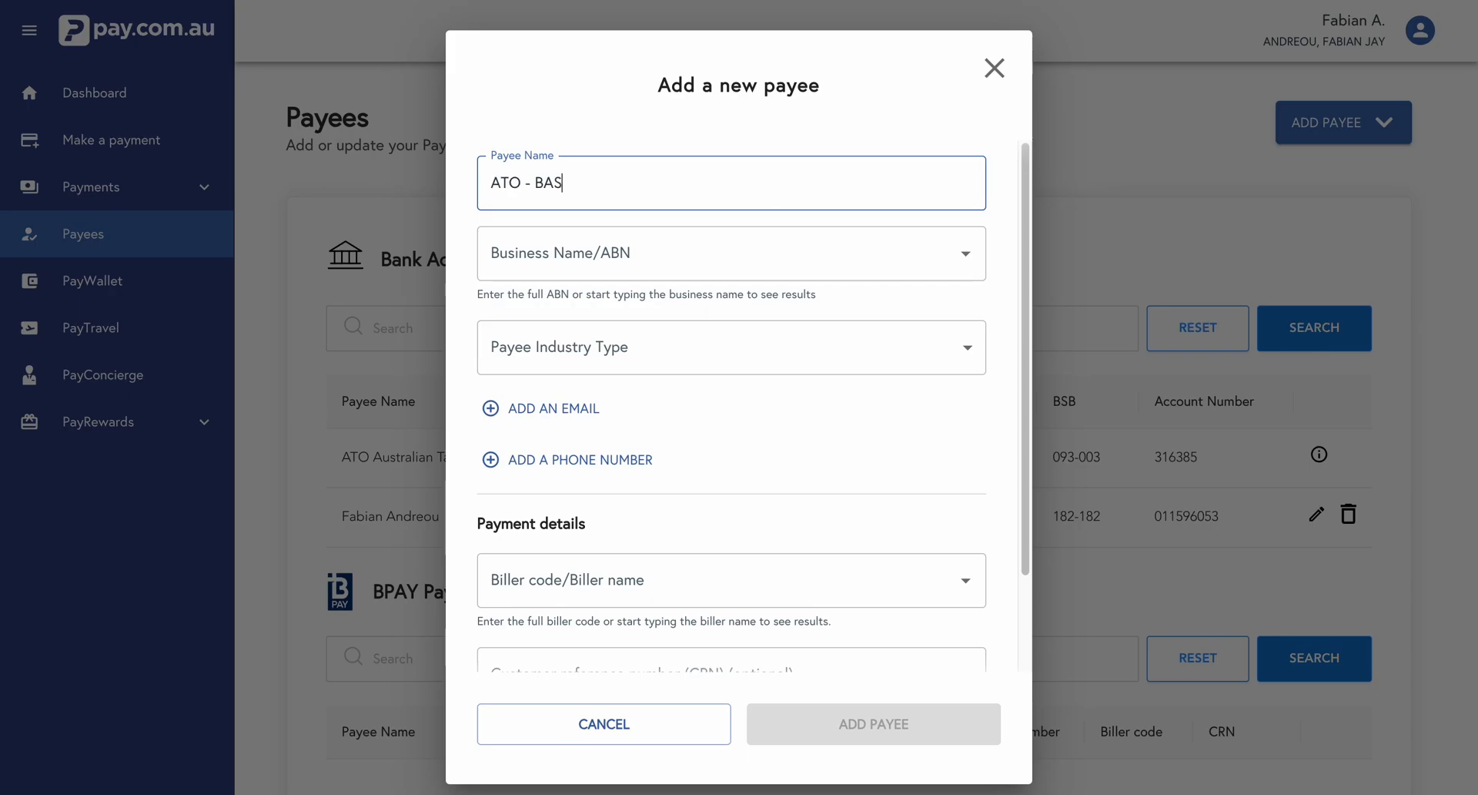
click(730, 253)
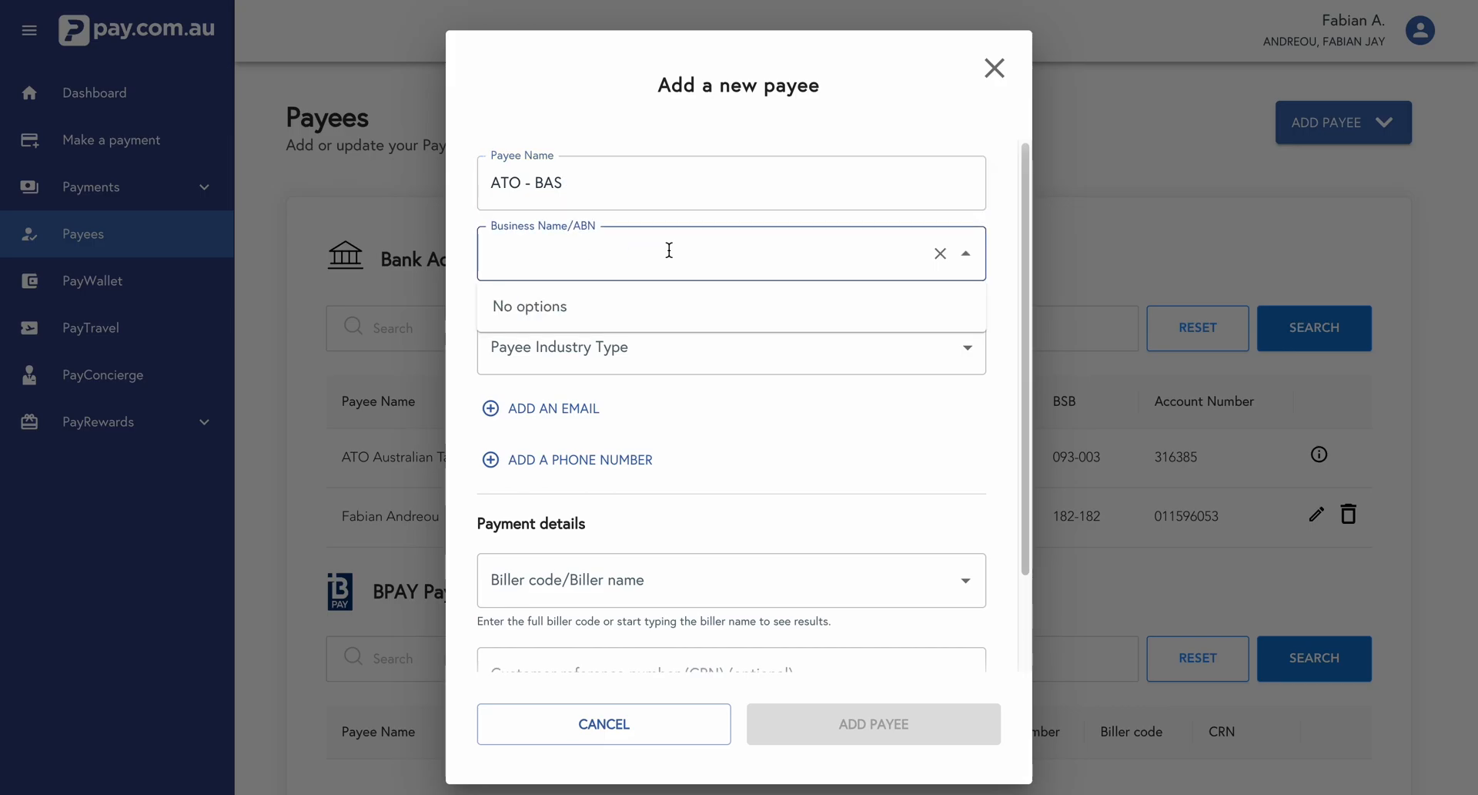
text(ato)
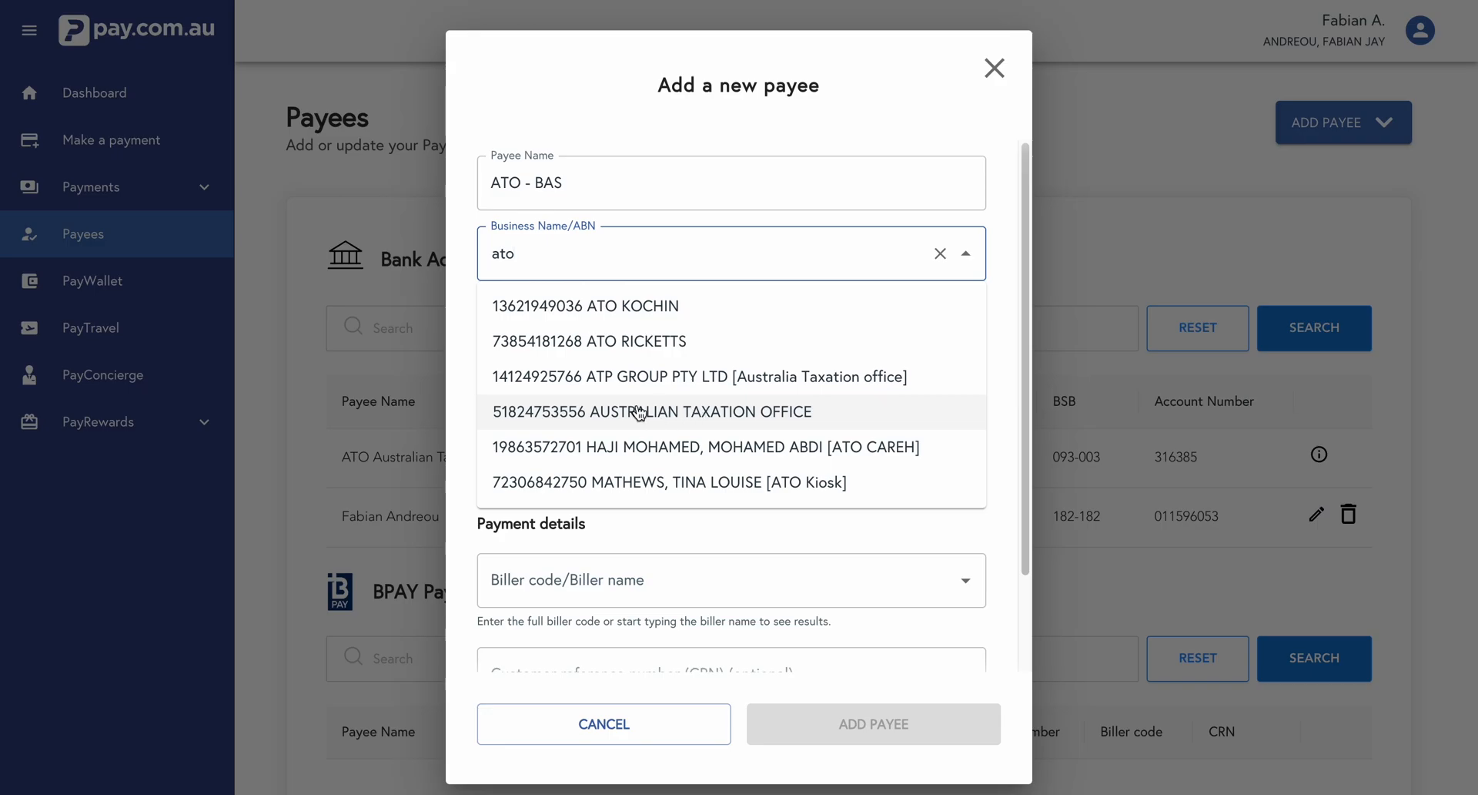
mouse_move(549, 417)
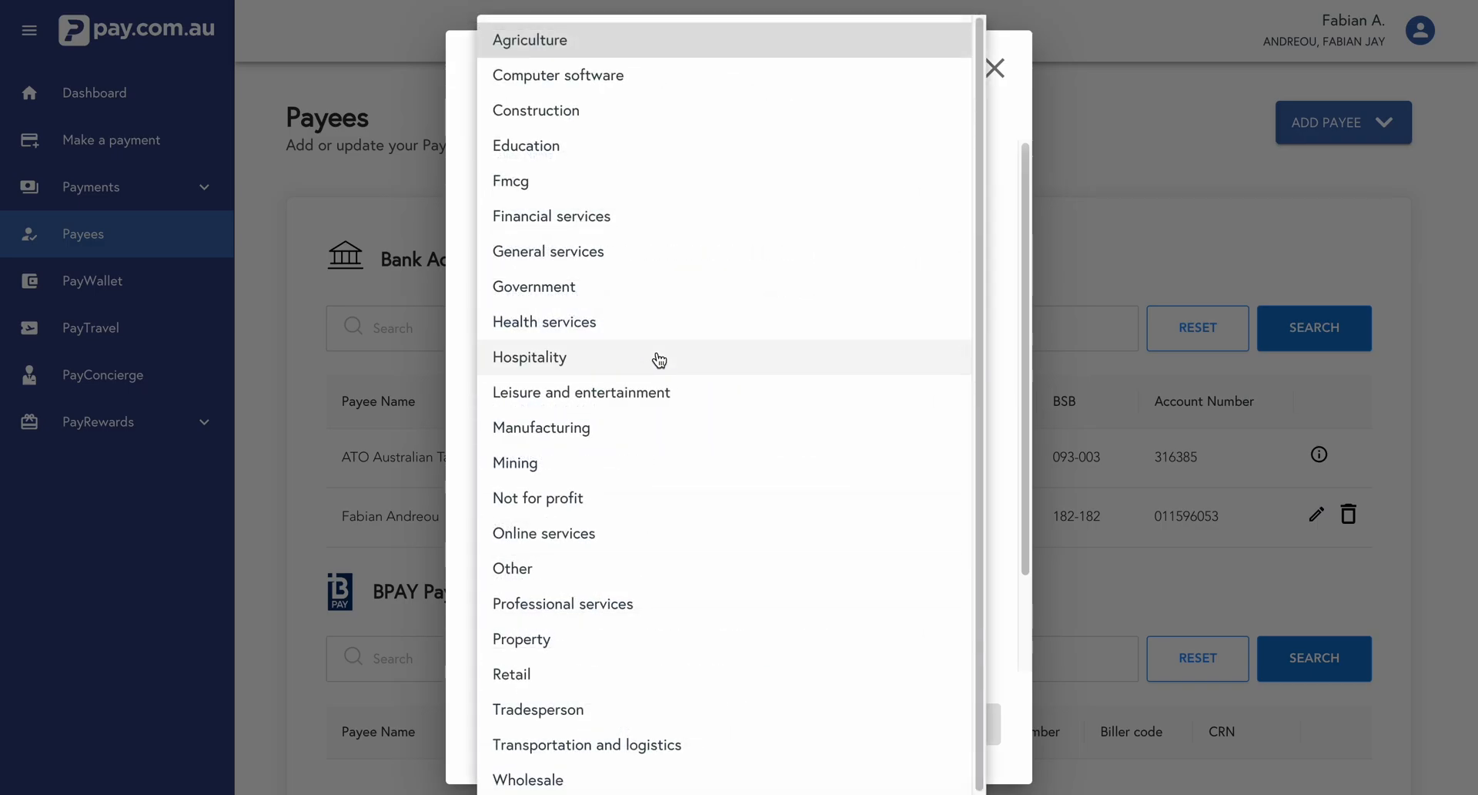
mouse_move(552, 287)
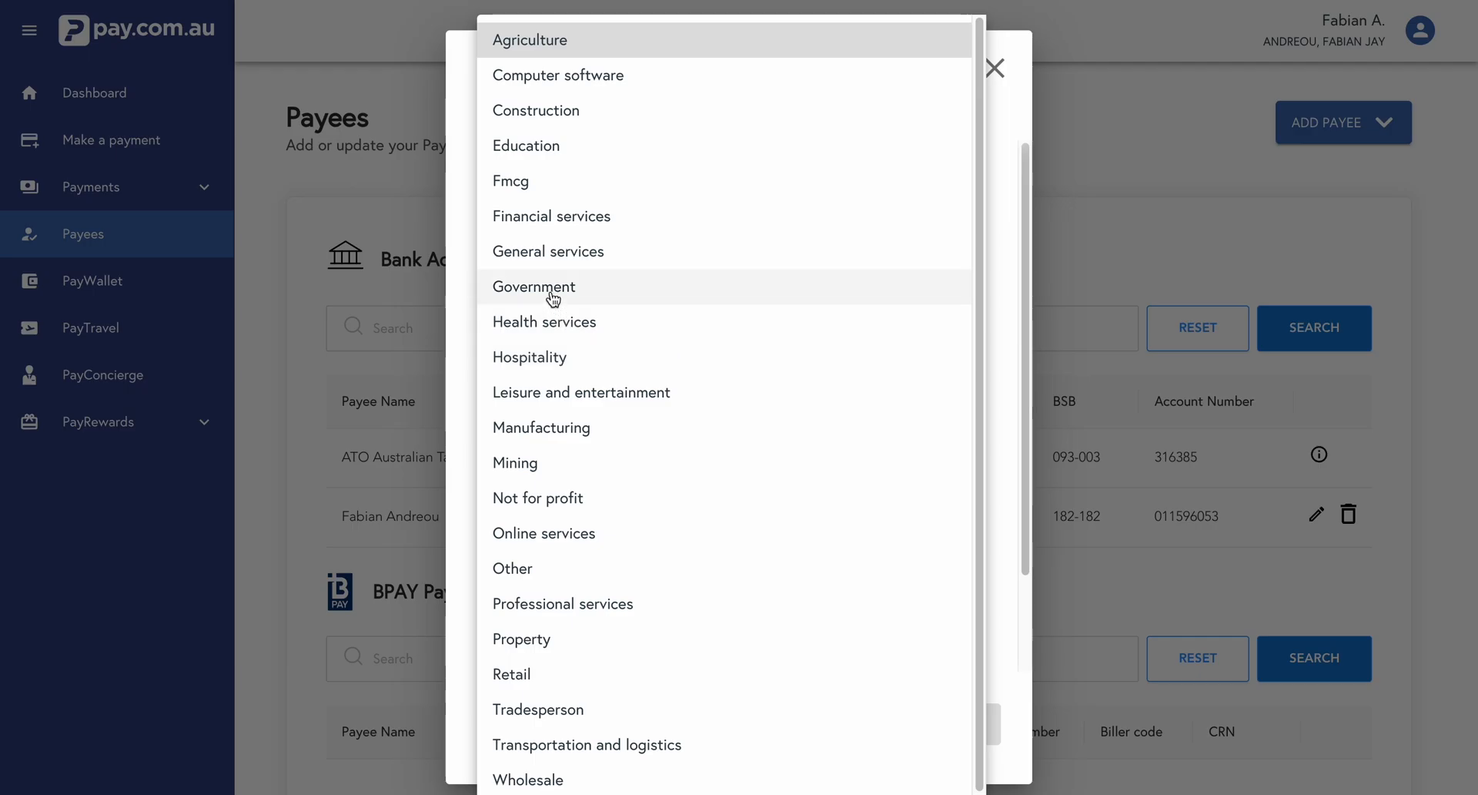
Choose Australian Taxation Office as the business with Government industry type
click(532, 286)
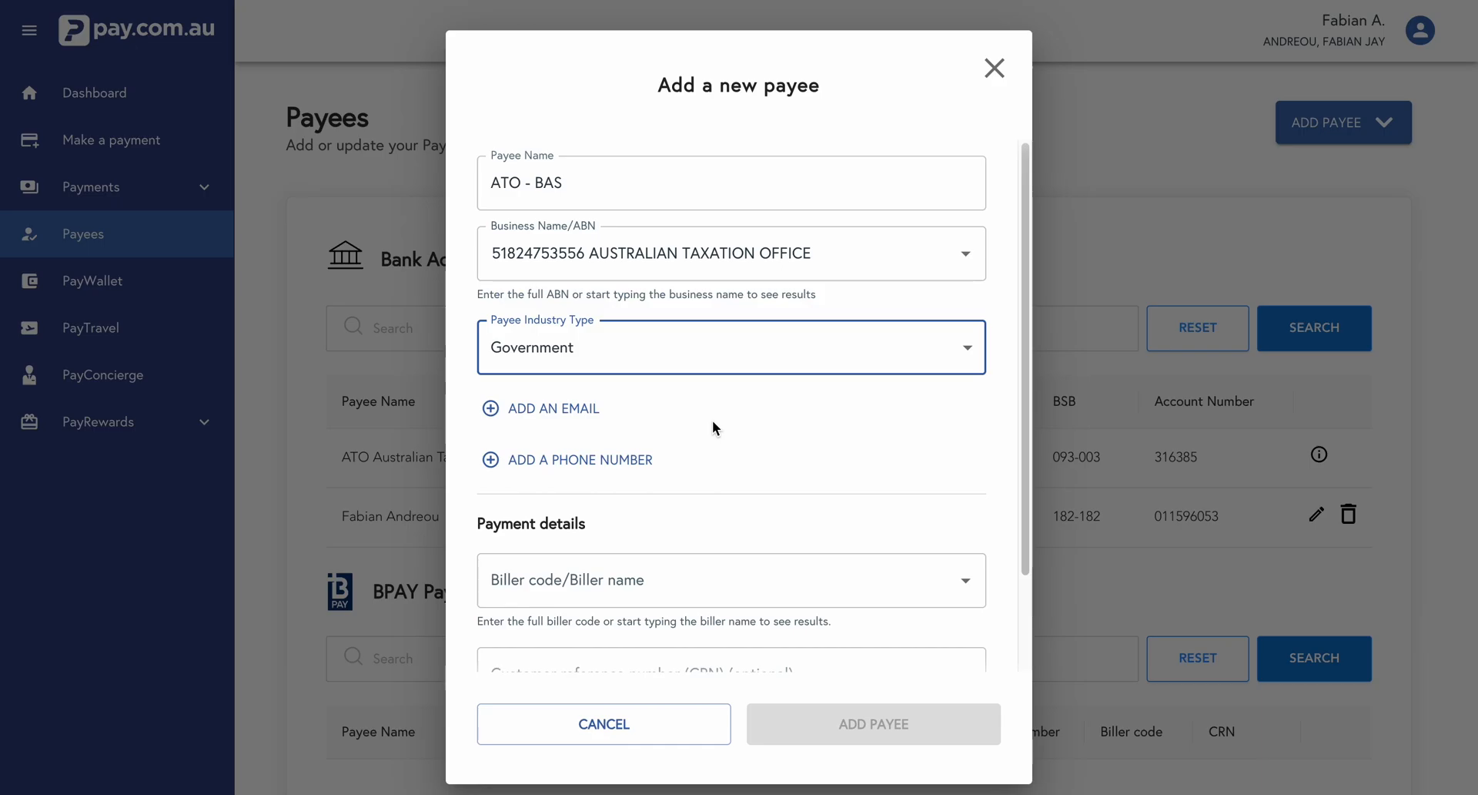
mouse_move(583, 418)
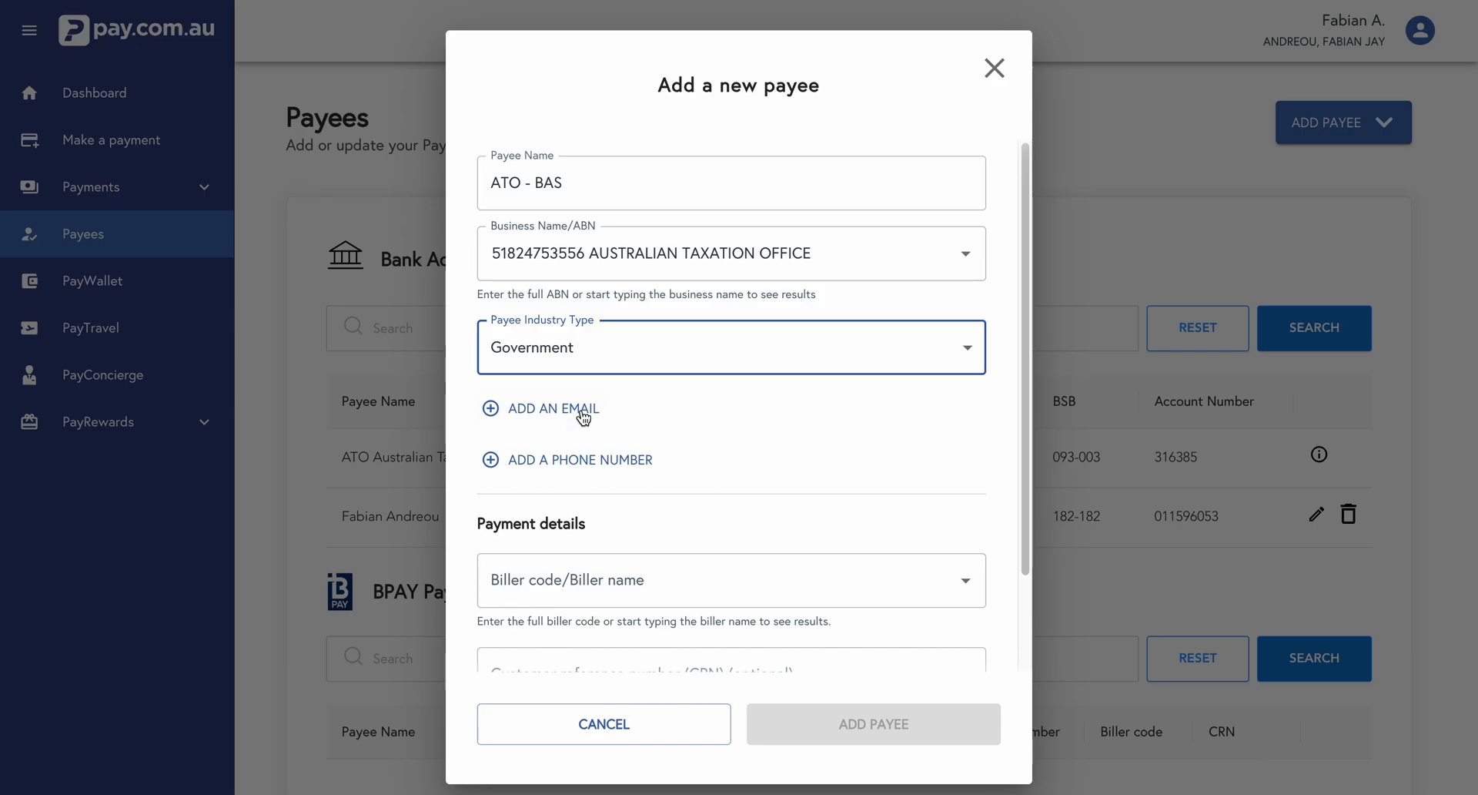
mouse_move(748, 424)
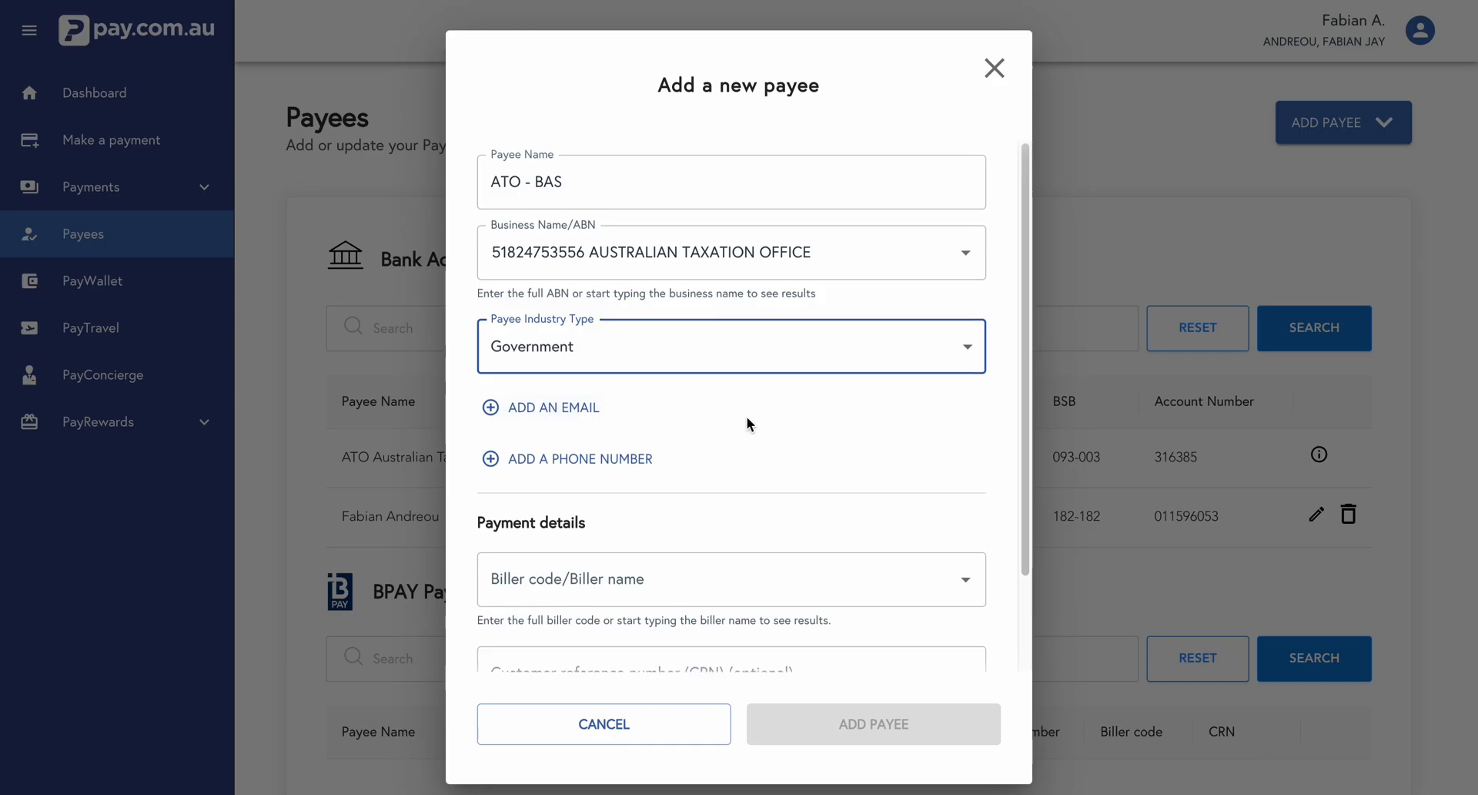
Enter biller code 75556, tick the prohibited-categories acknowledgement, and save the payee
click(731, 579)
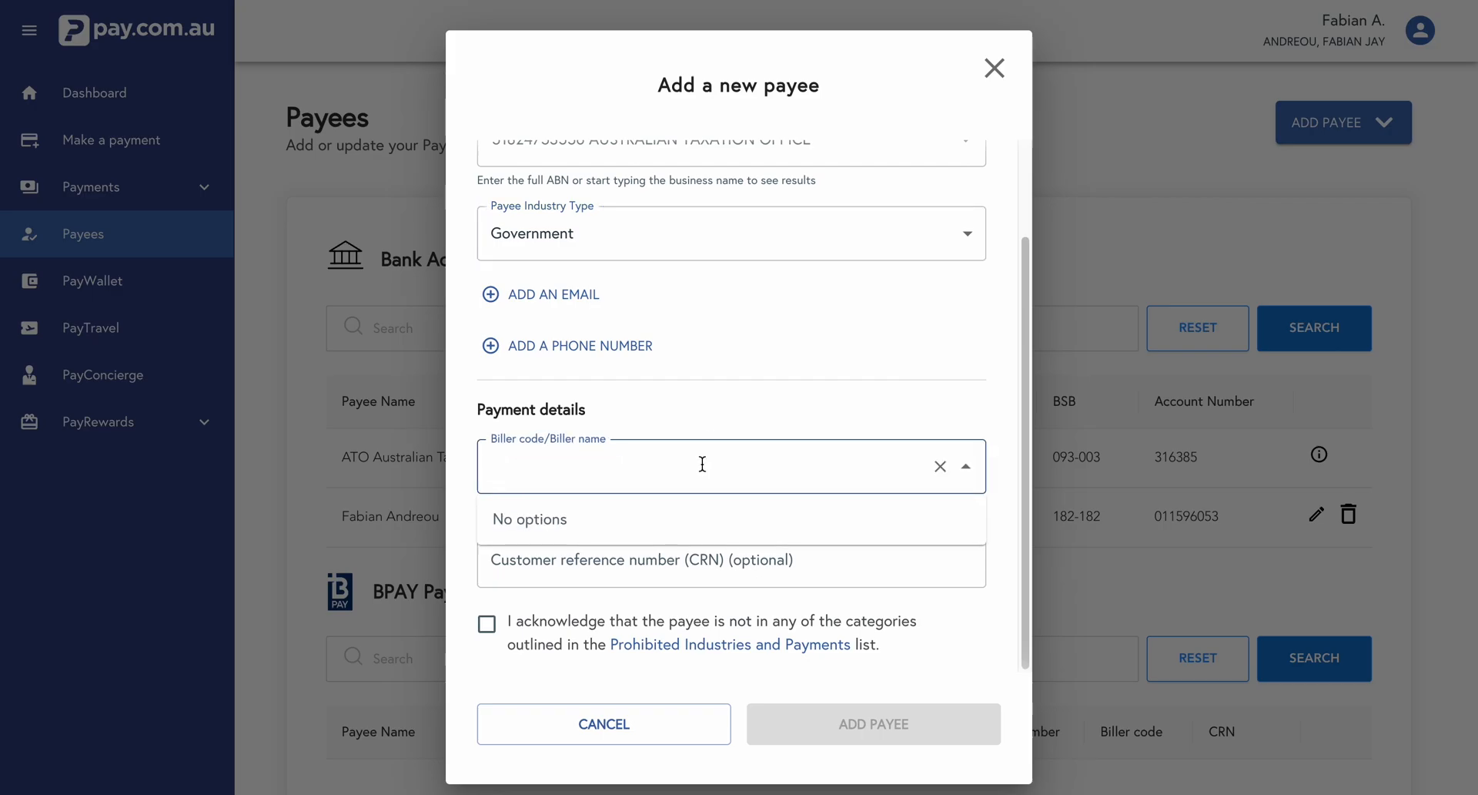
text(75556 AUSTRALIAN TAXATION OFFICE)
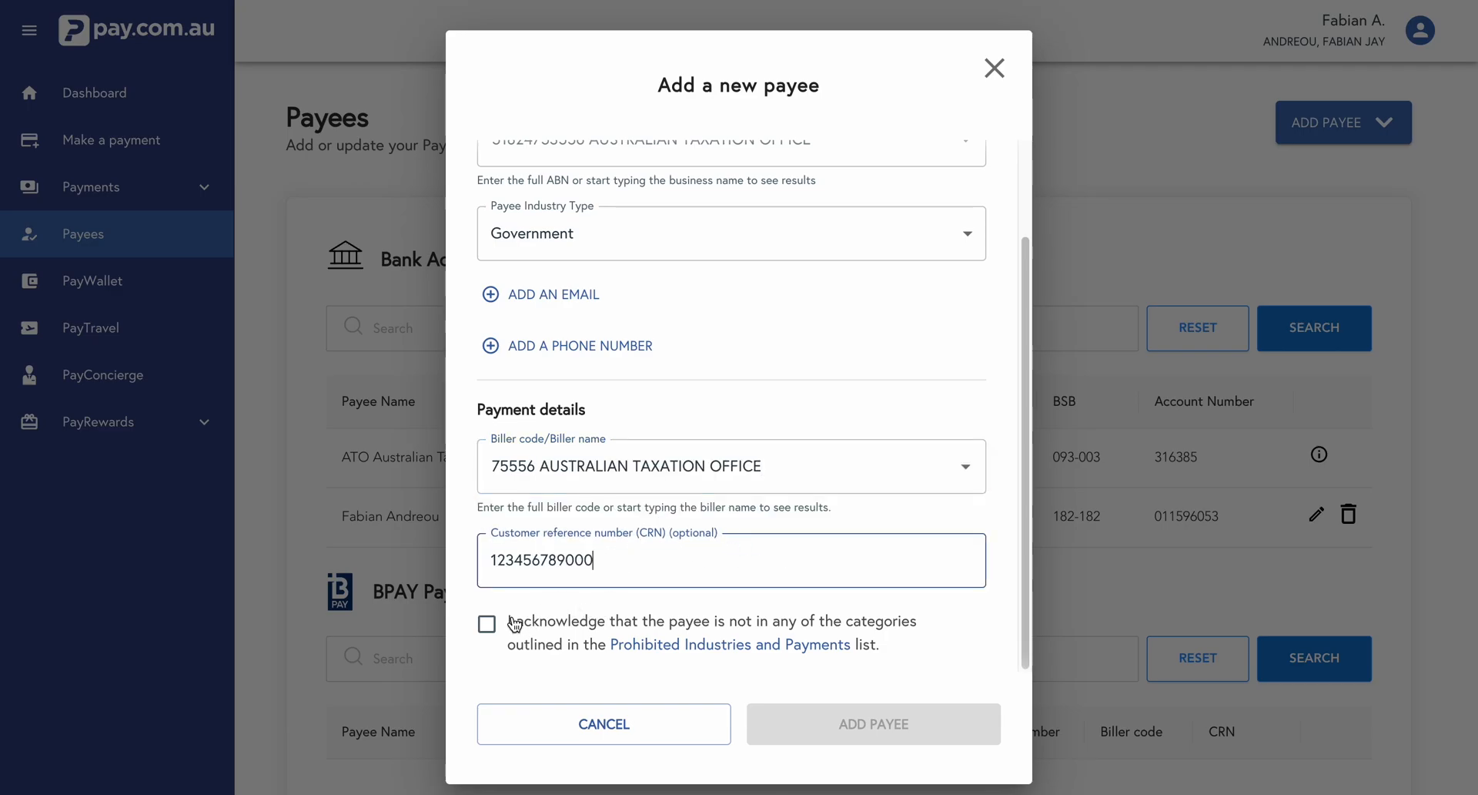
click(487, 623)
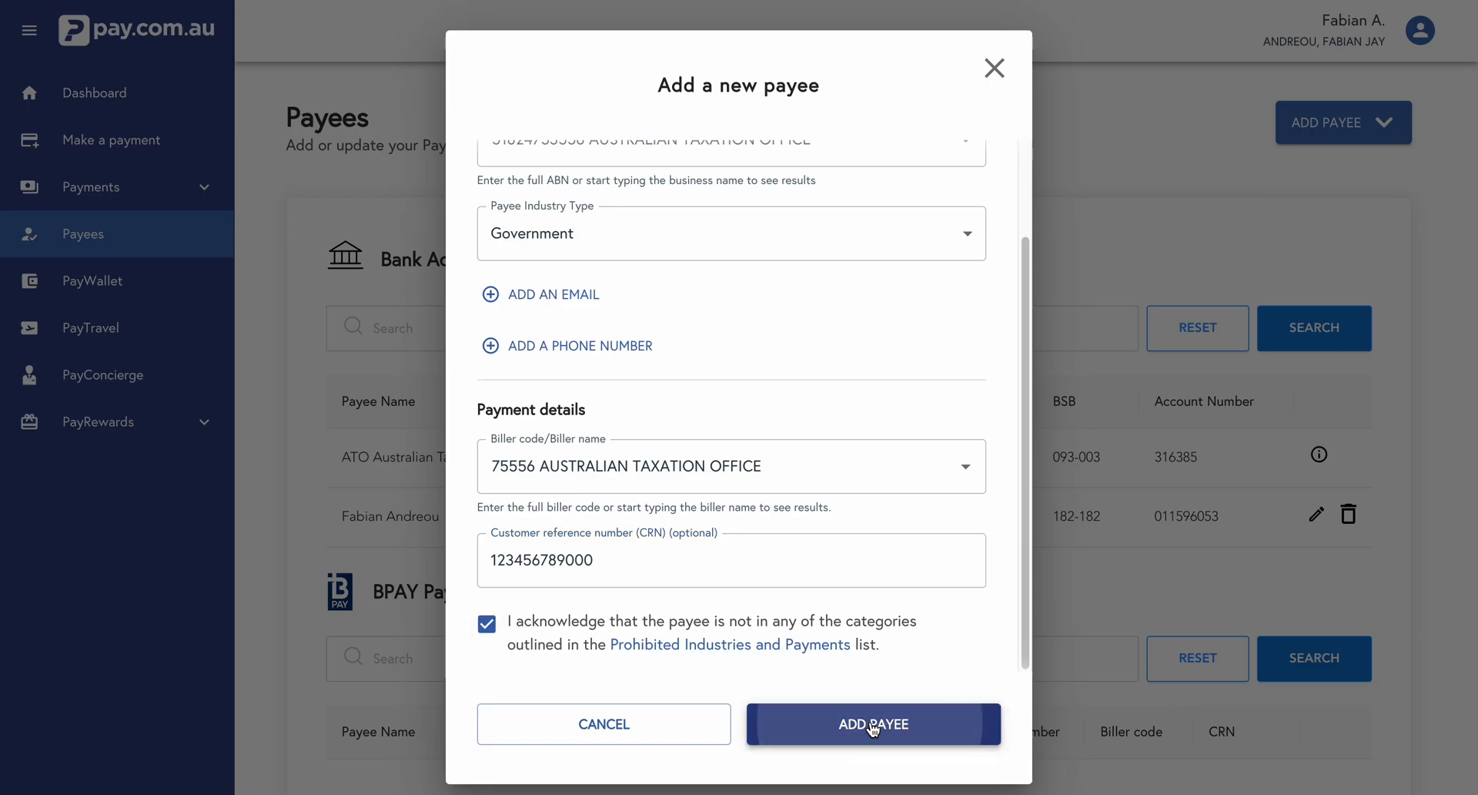
click(872, 723)
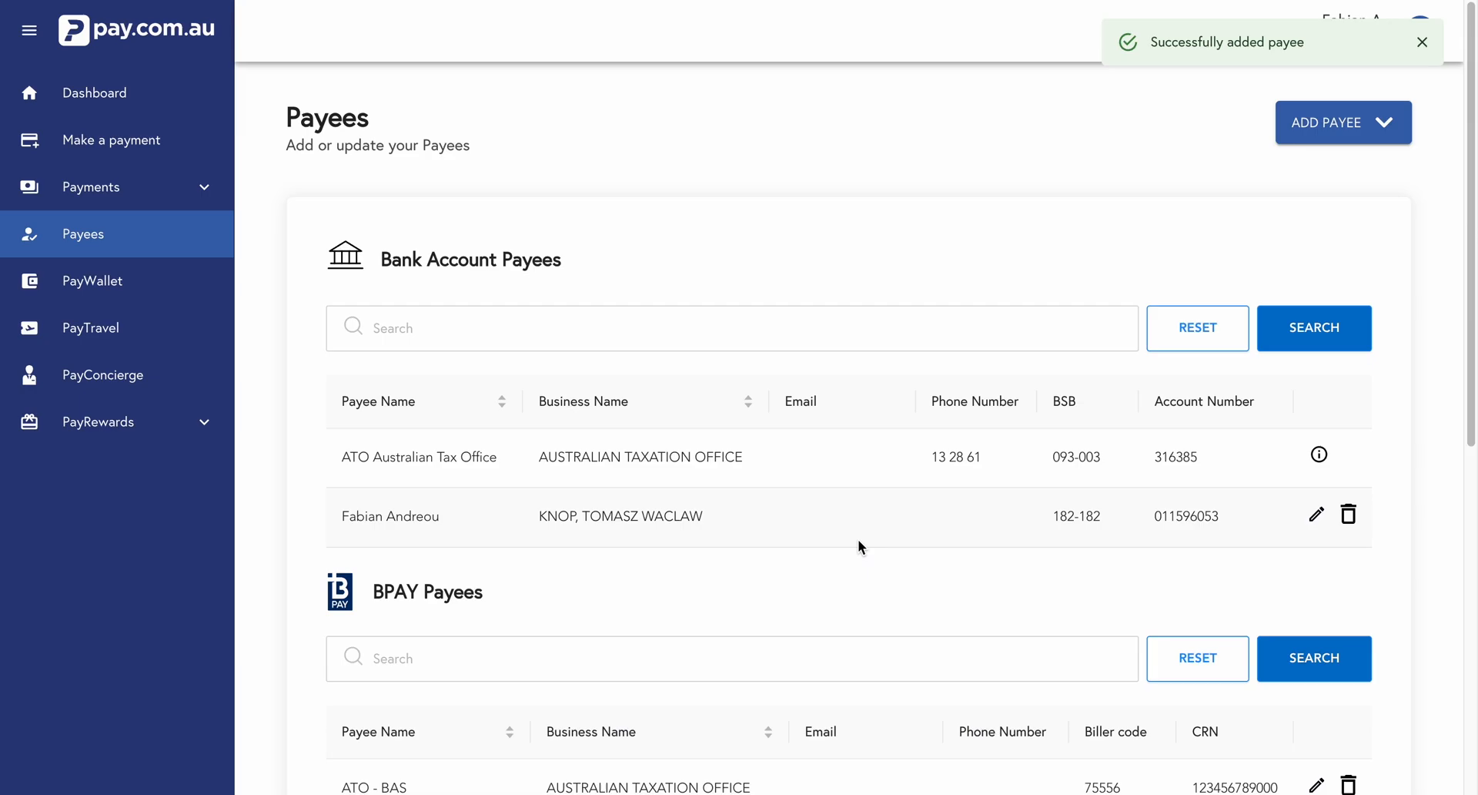
mouse_move(260, 378)
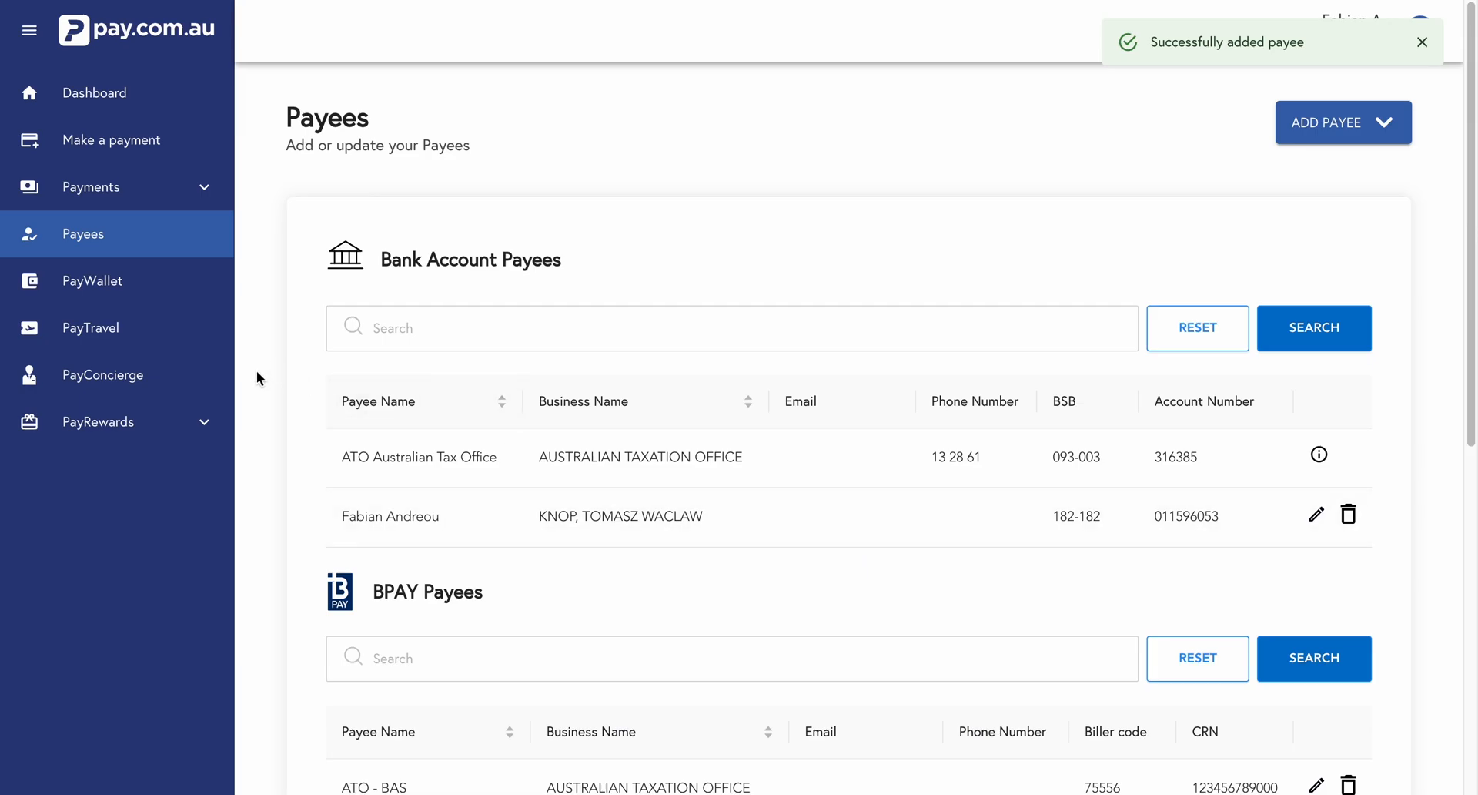